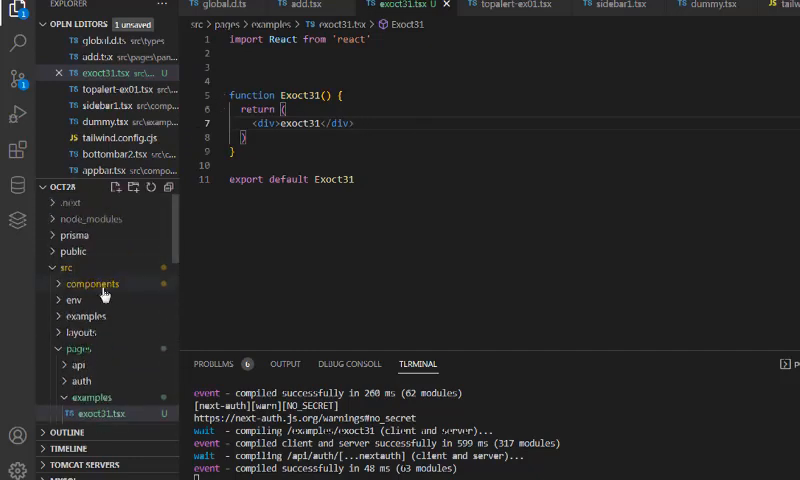
Create components/examples/child-input.tsx holding a basic ChildInput component scaffold
left_click(92, 283)
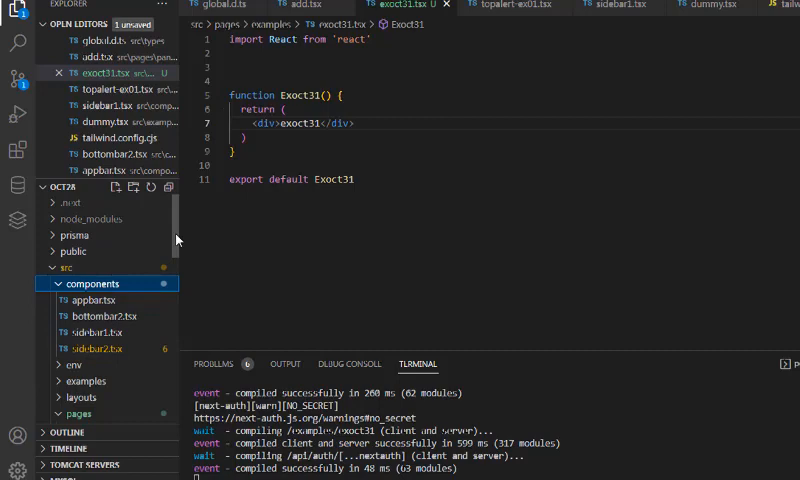
left_click(88, 331)
type("examples")
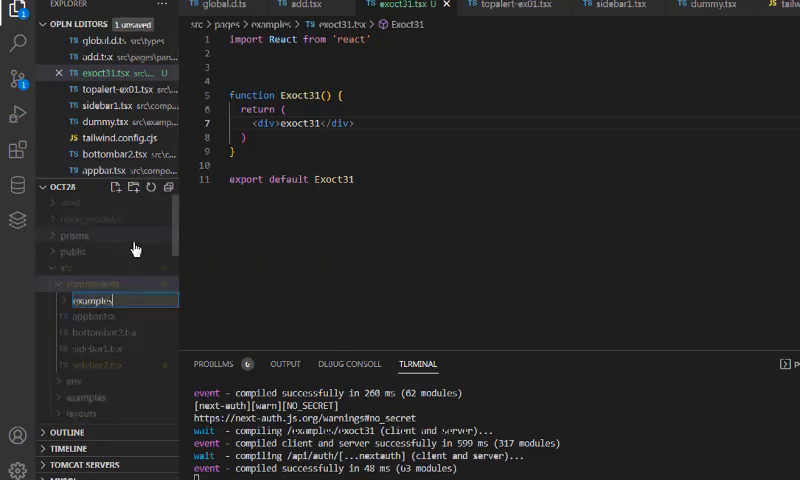
left_click(115, 188)
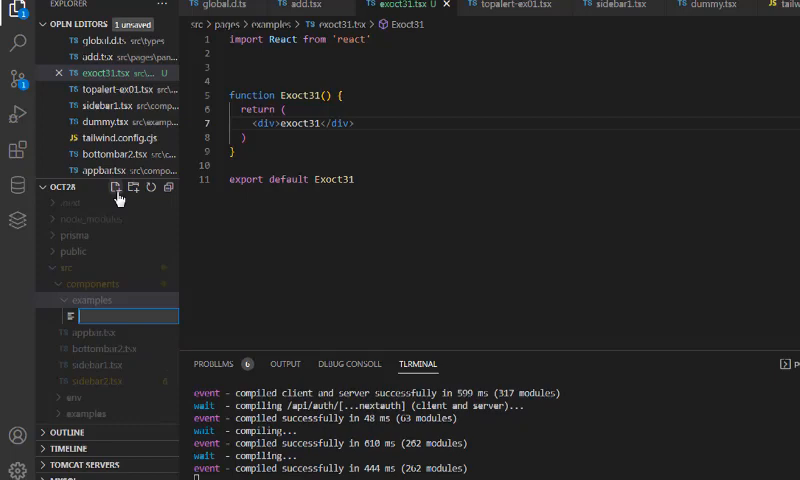
type("child")
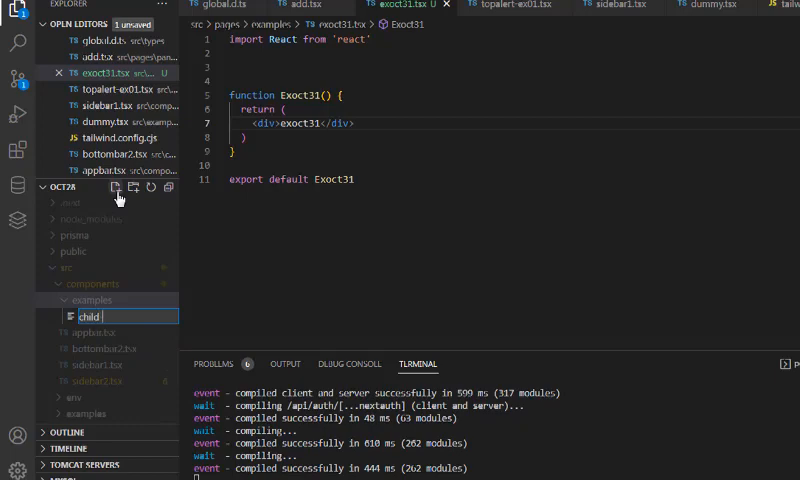
type("child-input.tsx")
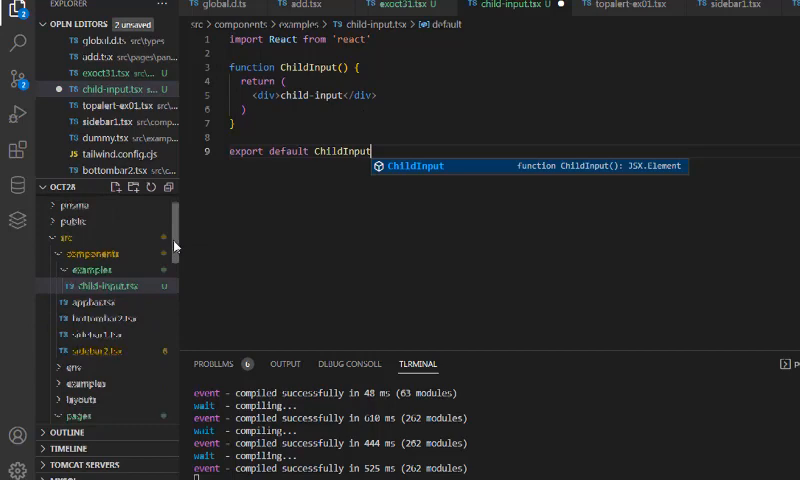
In exoct31.tsx, add an 'Example OCT' heading and a background-styled wrapper div
left_click(98, 274)
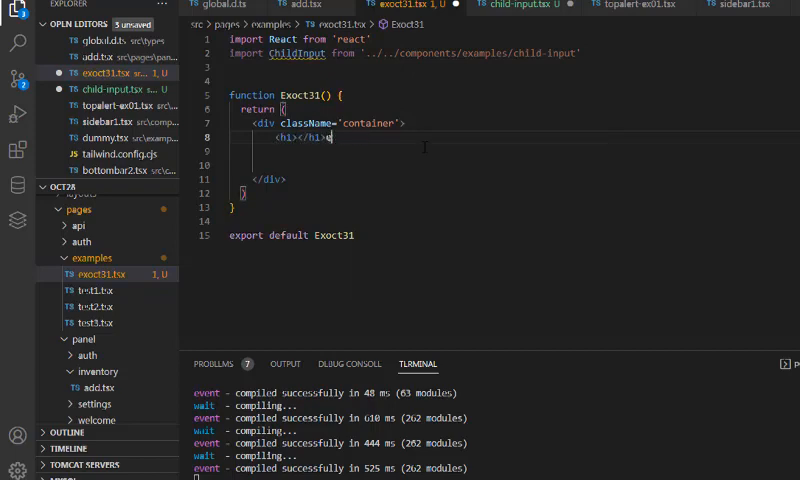
type("Example OCT-31-2022")
left_click(414, 151)
type("<D")
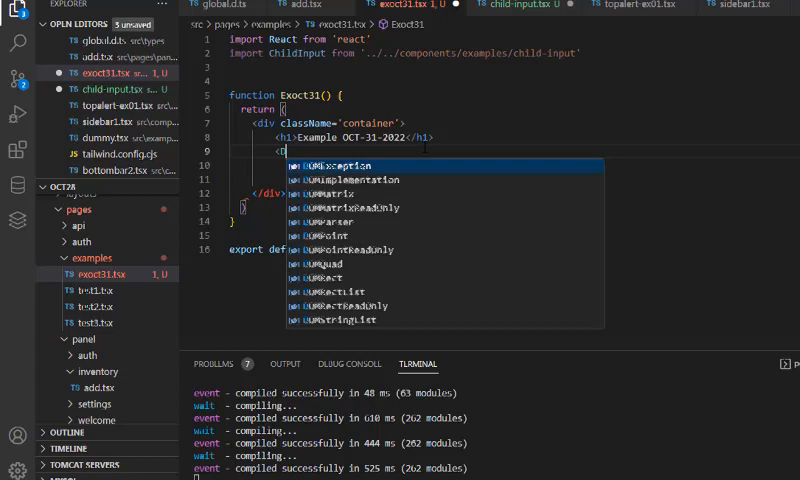
type("class>")
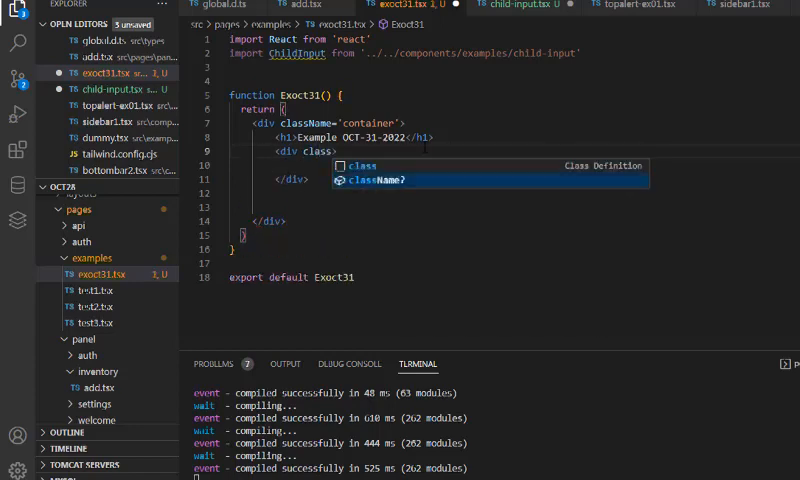
type("bg-slate-400'")
type("<div className='")
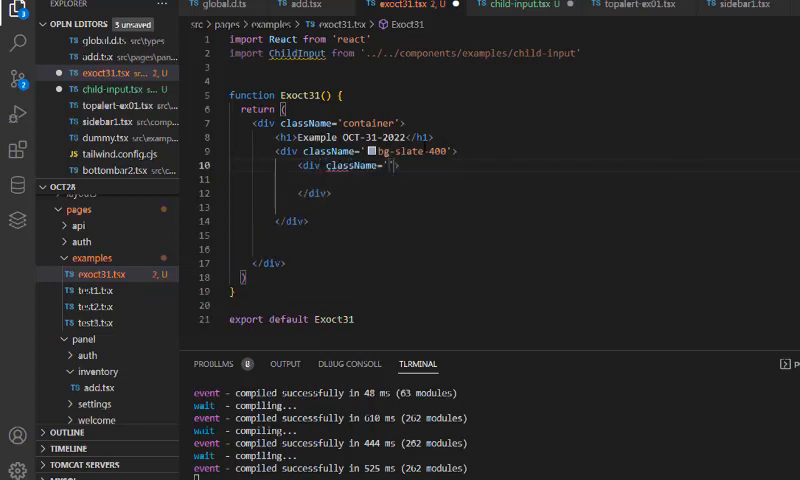
Give the box w-28, p-16 and justify-center classes, and begin a value prop on ChildInput
type("w-28 m-auto bg-white h-28")
left_click(367, 151)
type("flex min-h-screen ")
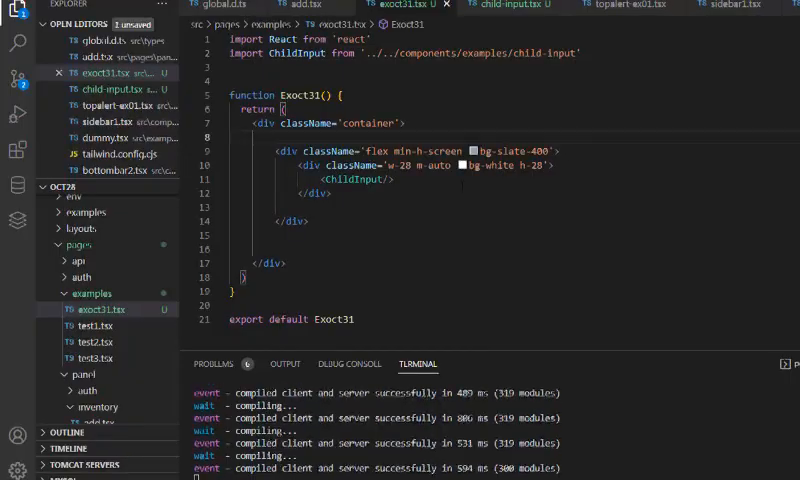
type("p-16")
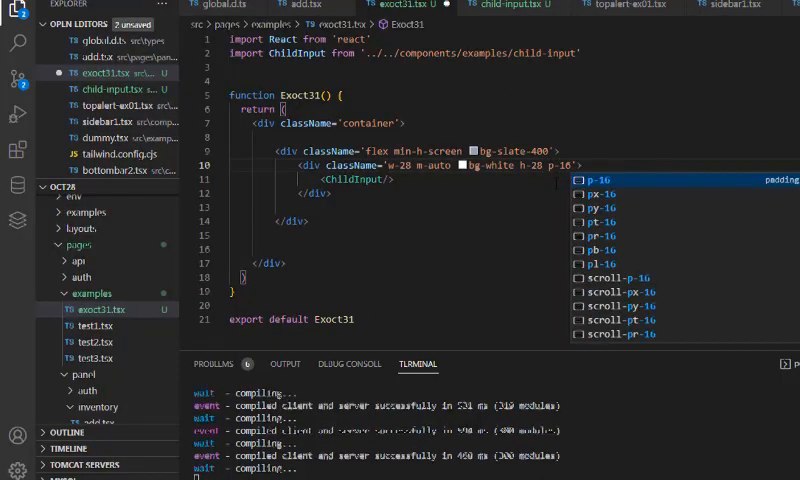
type("justify-center")
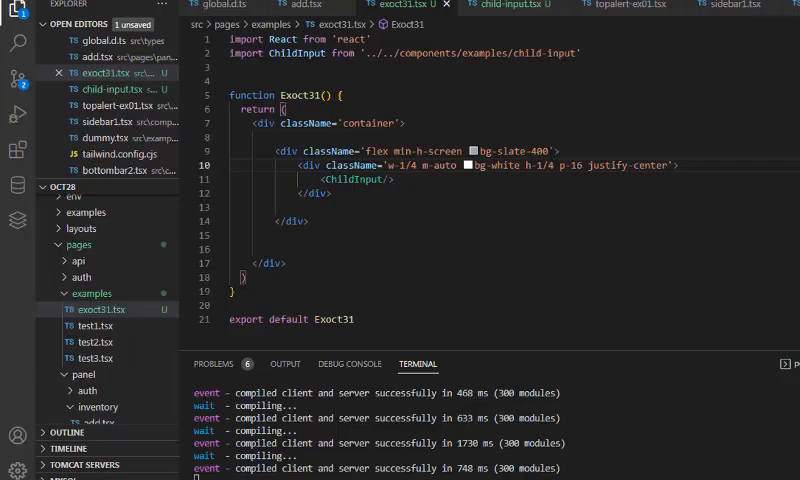
type("shadow-md shadow-bla")
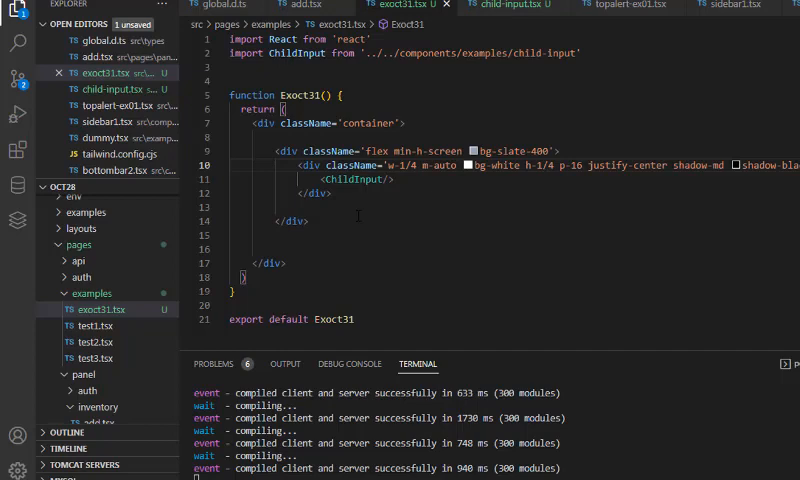
type("value=\"some \"")
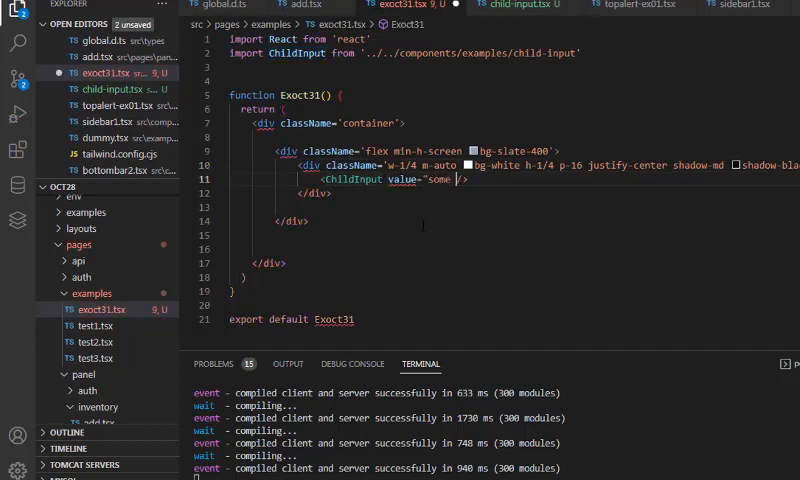
Type ChildInput props as MyEXChildPropsType, destructure value, and render a text input with value={value}
type("value from parent")
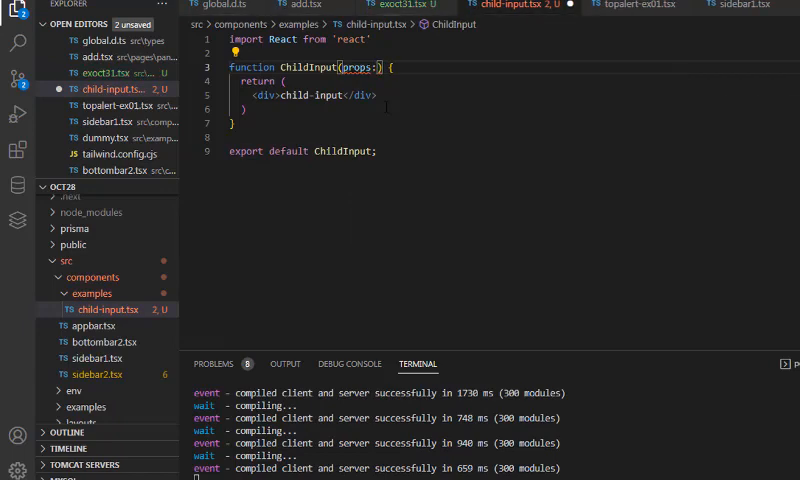
type(":MyEXChildPropsType")
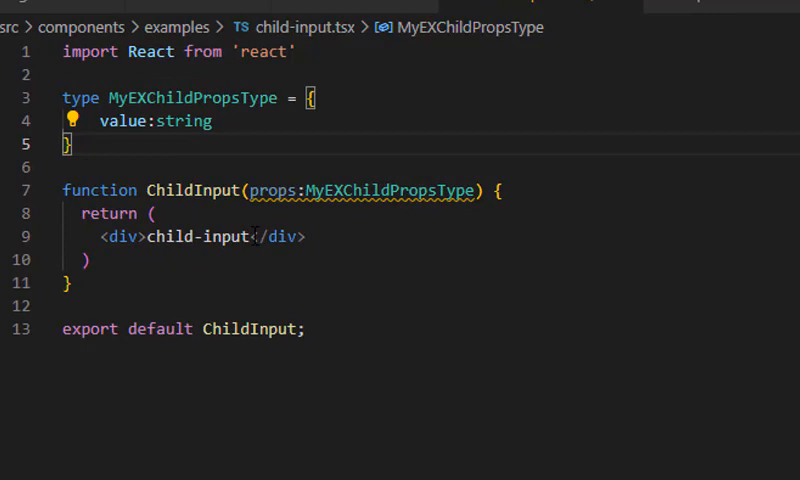
type("{value}")
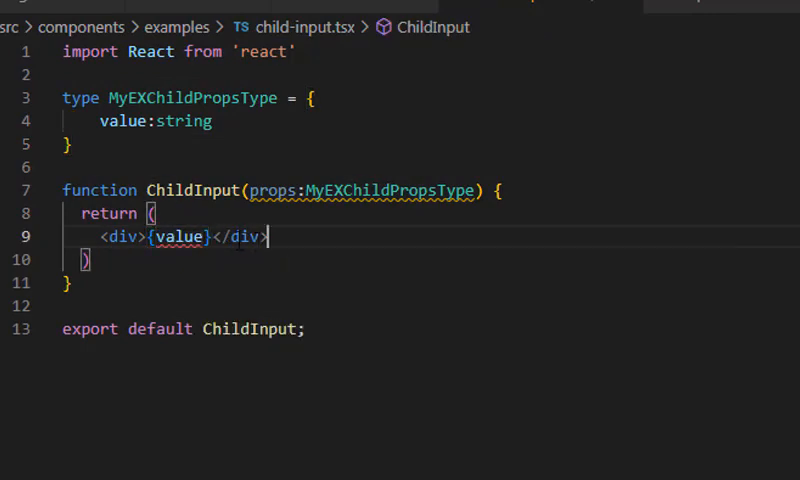
type("p")
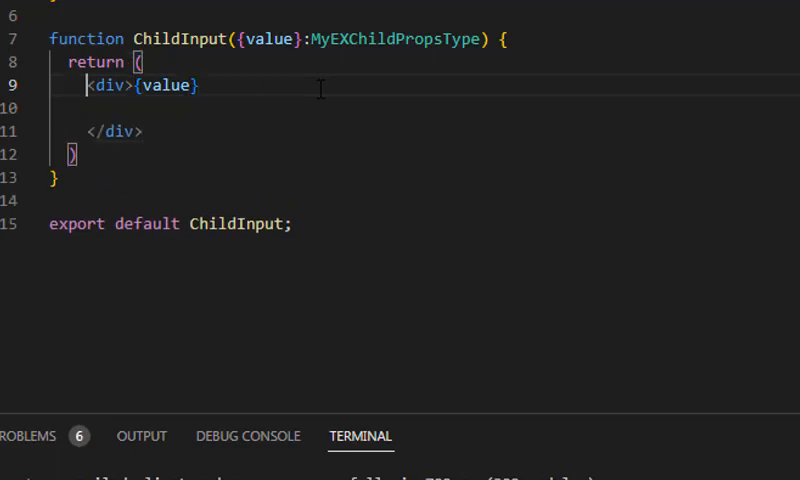
type("<input type></input>")
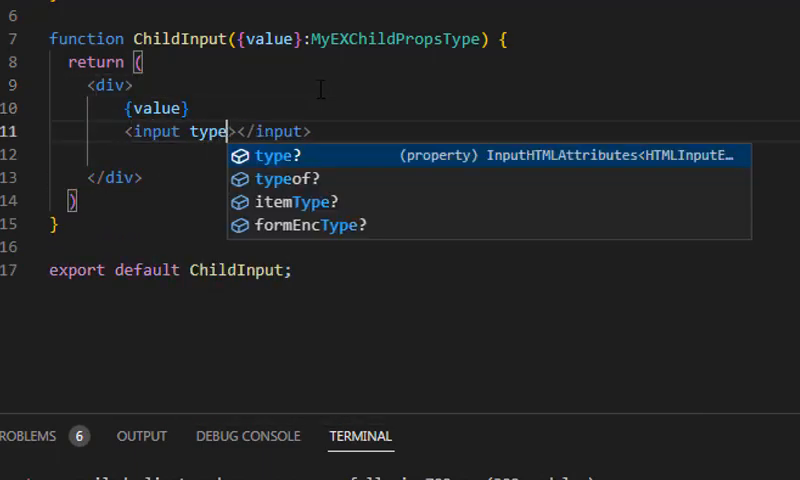
type("=\"text\" value")
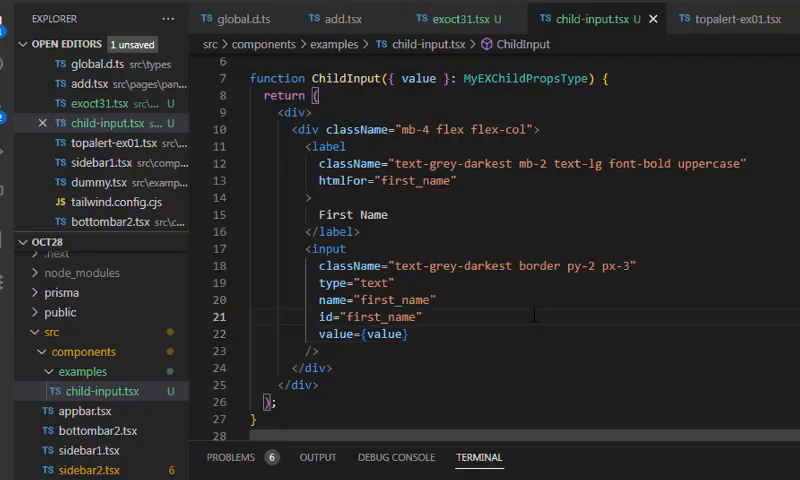
Import useState and add val state initialised to 'some random value'
left_click(455, 18)
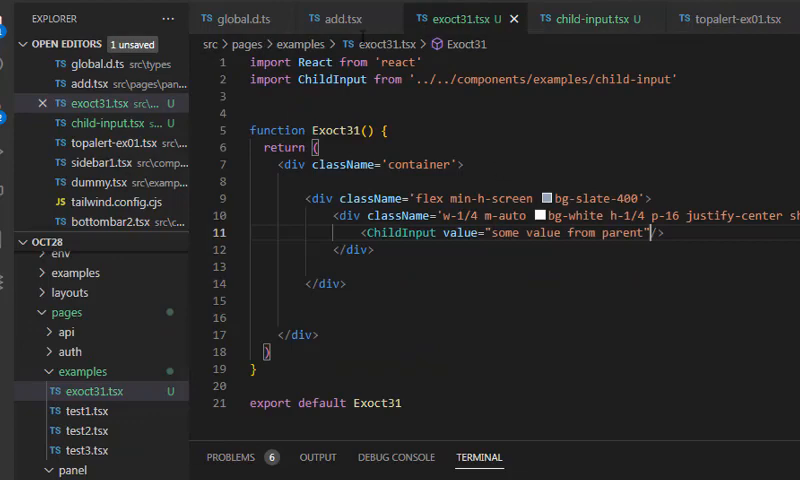
type("import { useState } from 'react'")
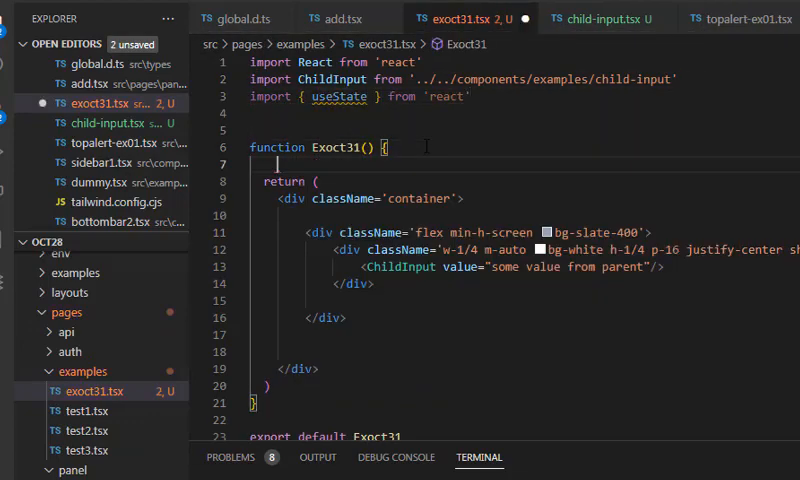
type("const [val ,setVal] = useState(\"some random value\")")
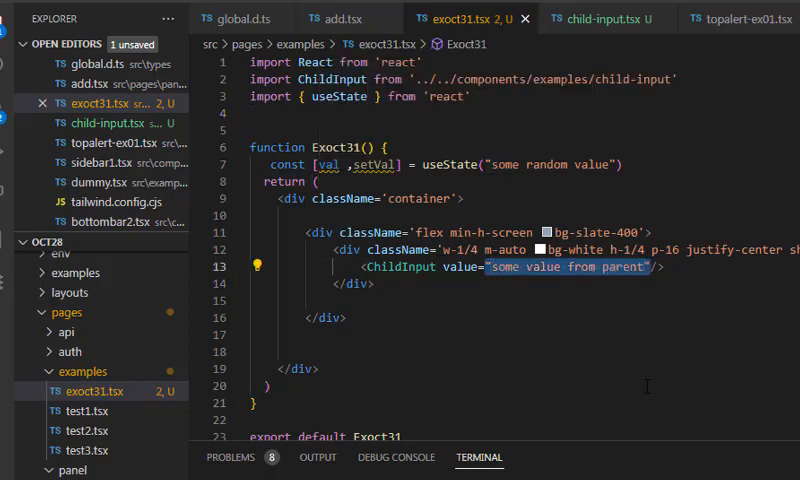
Pass value={val} and an onChange calling setVal to ChildInput
type("{val}")
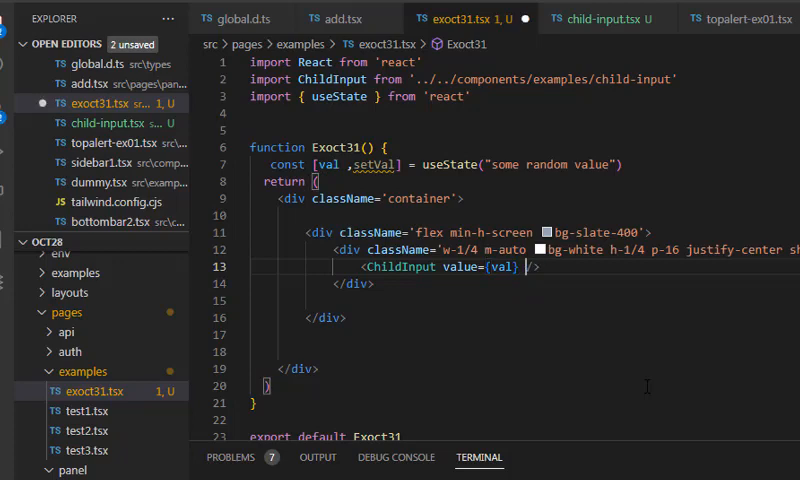
type("onChange")
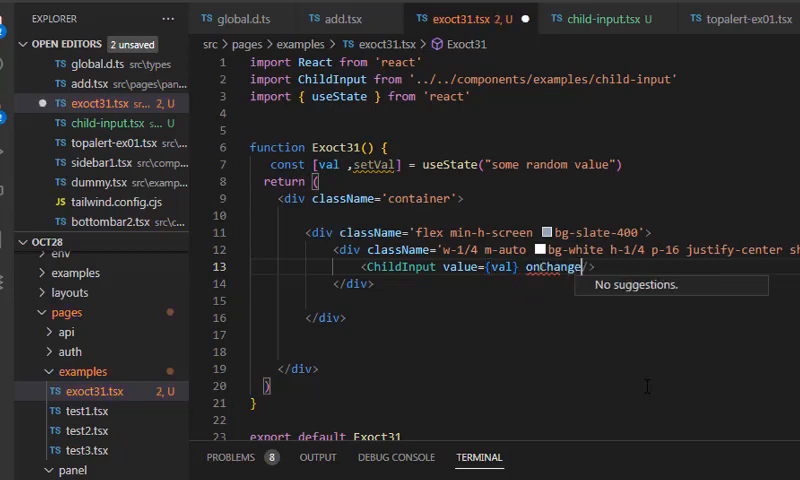
type("={()}")
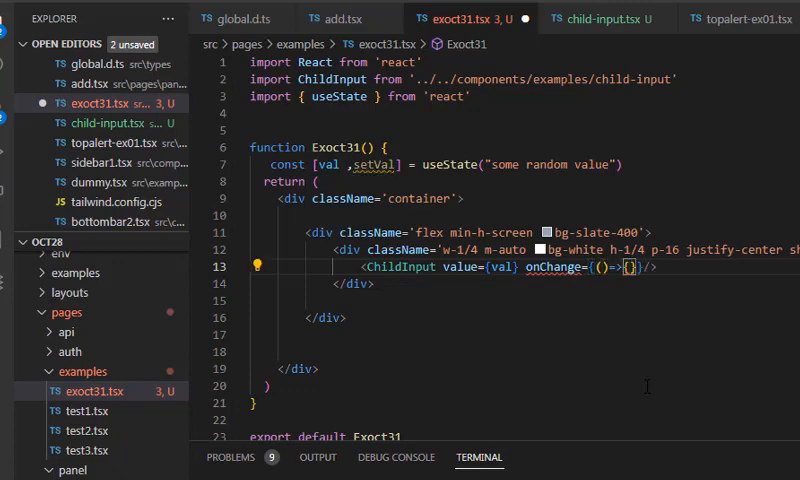
type("setVal(\"new val")
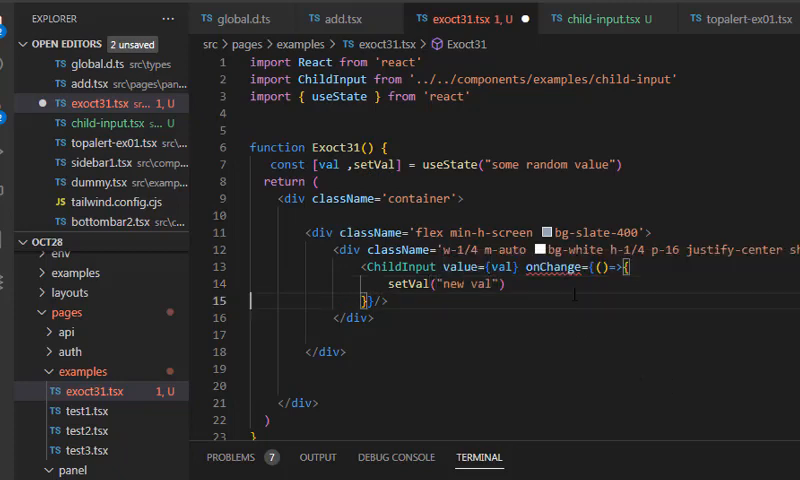
left_click(596, 18)
type("onChange")
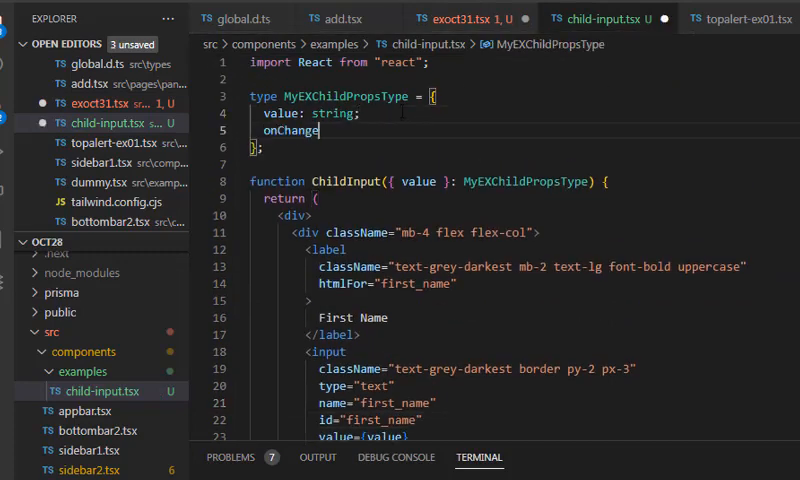
Add a handleChange prop to ChildInput and pass handleChange from Exoct31
type(":")
type("h")
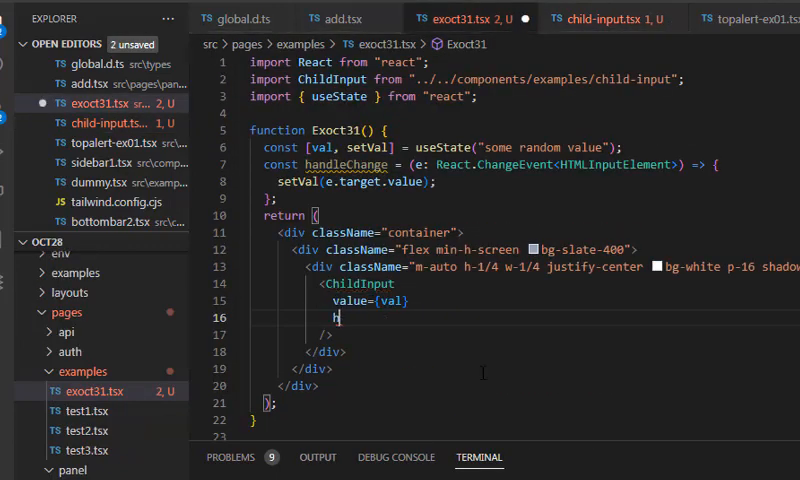
type("andleChage={()=}")
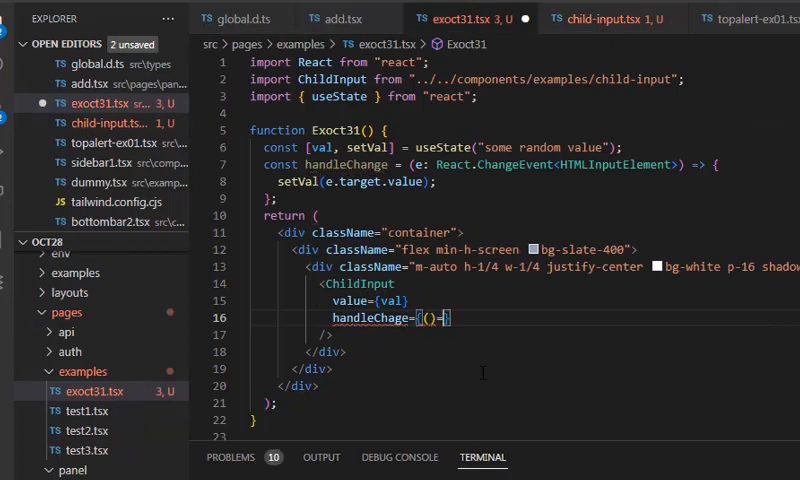
type("handleChange")
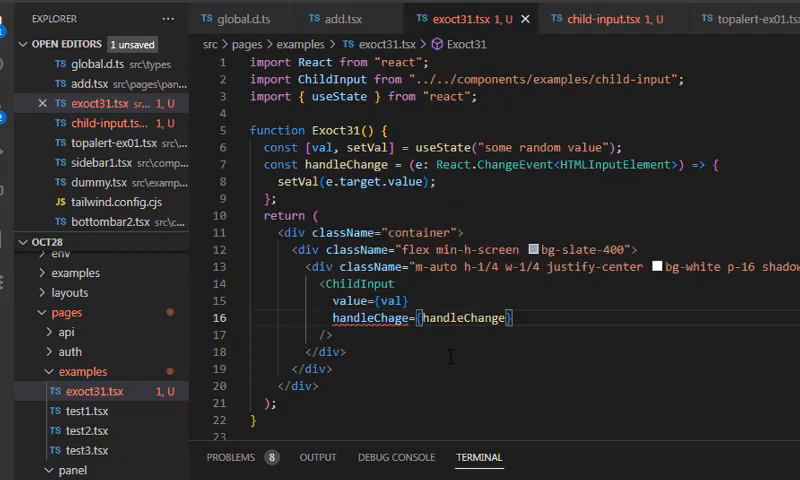
Define handleChange(e: React.ChangeEvent) to console.log the input and setVal(e.target.value)
left_click(608, 18)
type("handleChange={()=>{")
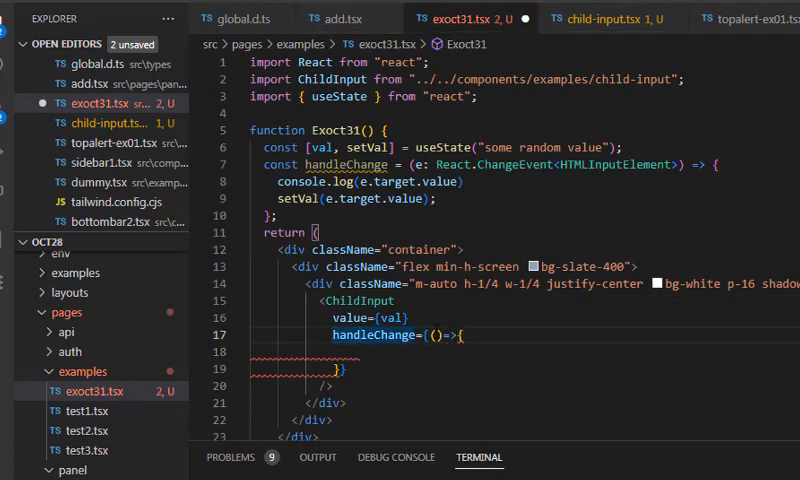
type("e:React.ChangeEvent<HTMLInputElement>")
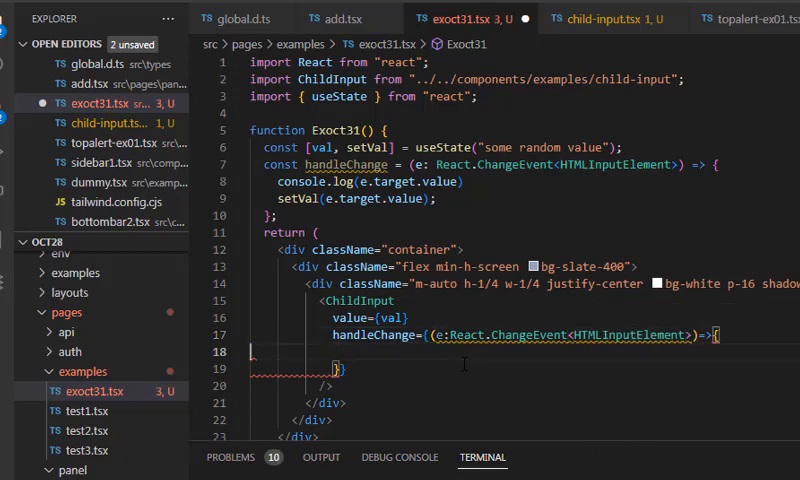
type("console.log")
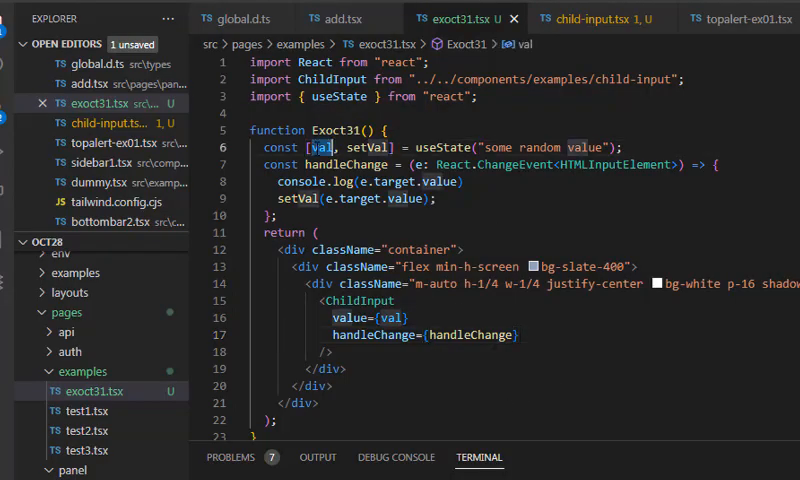
type(".valueOf(")
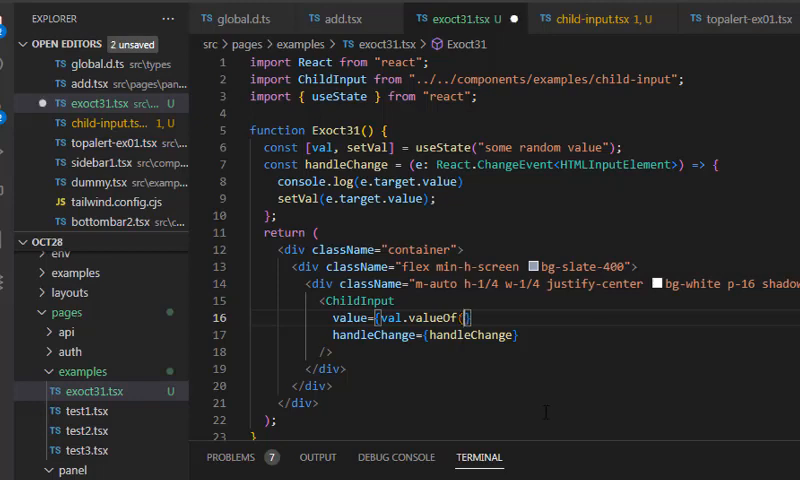
left_click(590, 18)
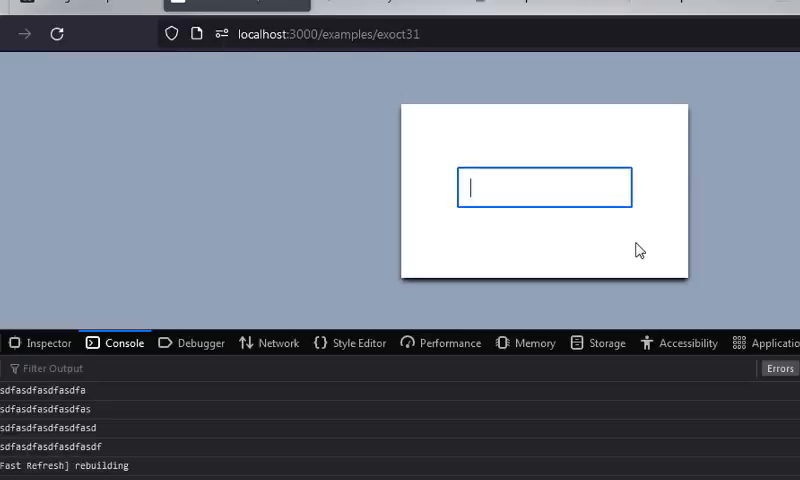
Type texts like 'this is nothing special' into the VALUE input while the console logs each change
type("what is this and how is it")
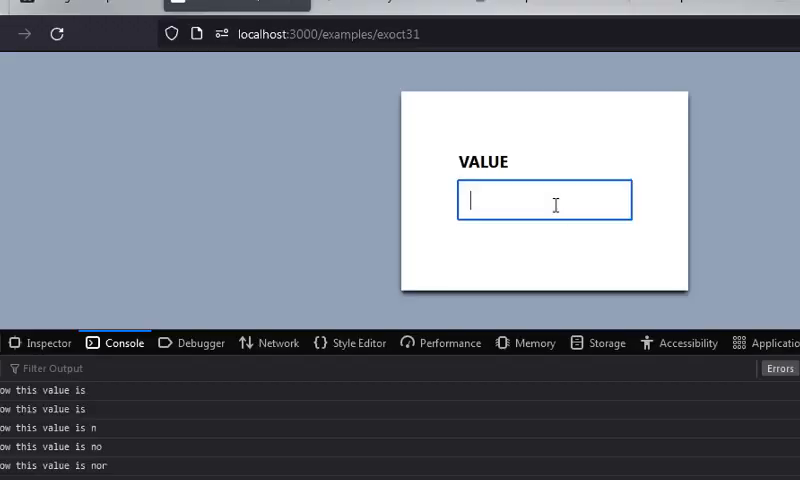
type("this is nothing special")
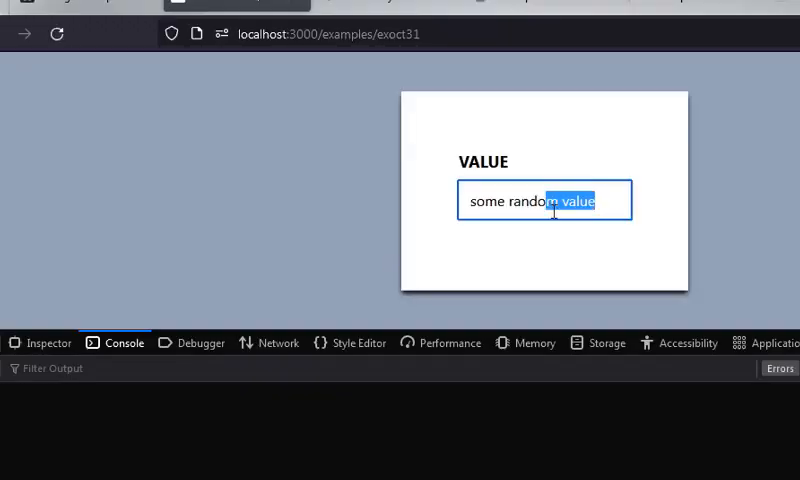
type("this have on parent")
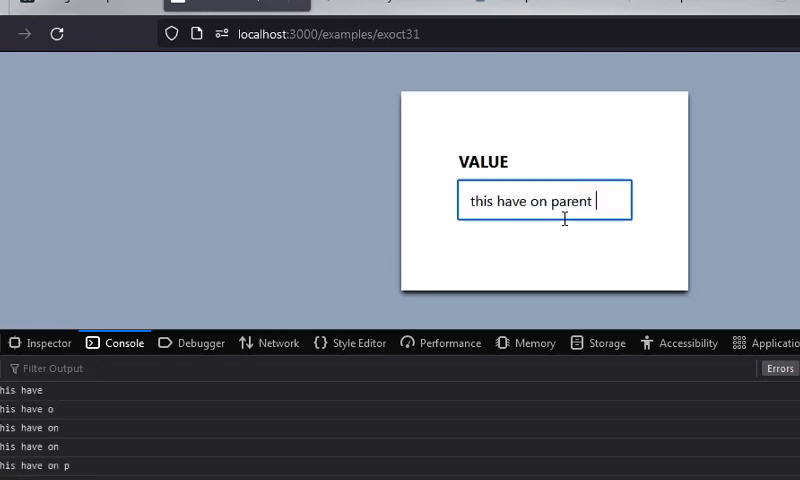